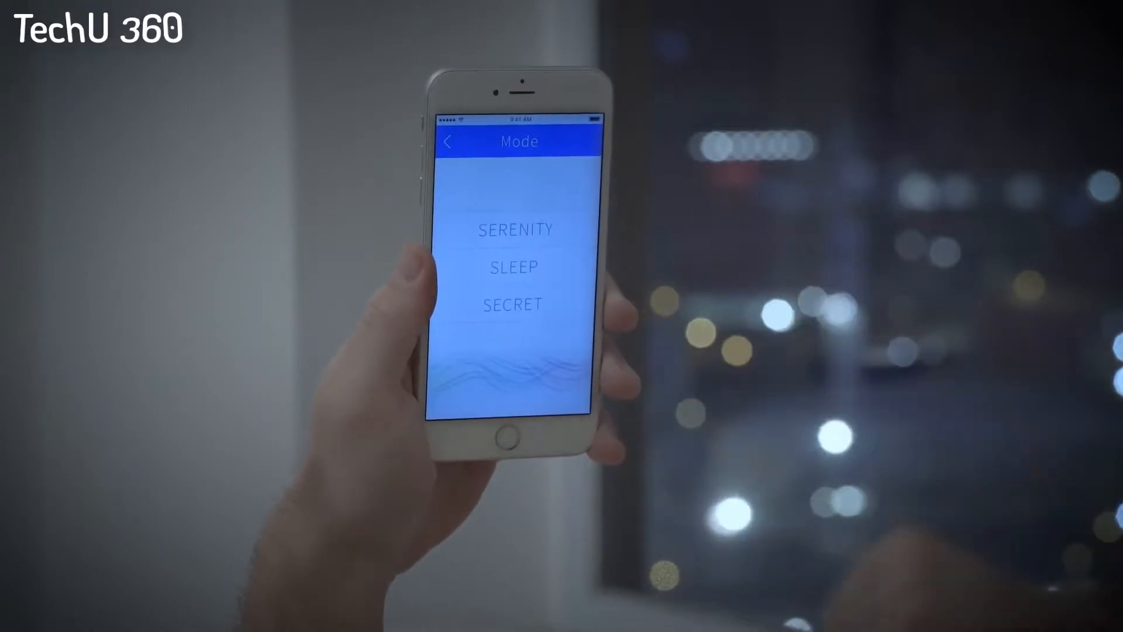
pyautogui.click(512, 268)
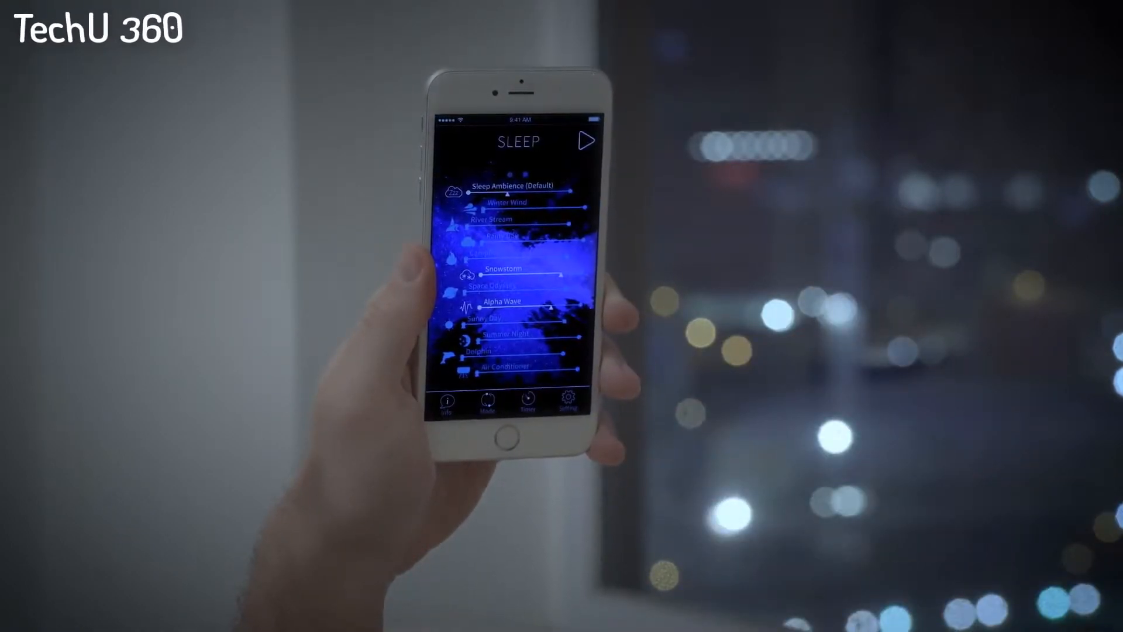